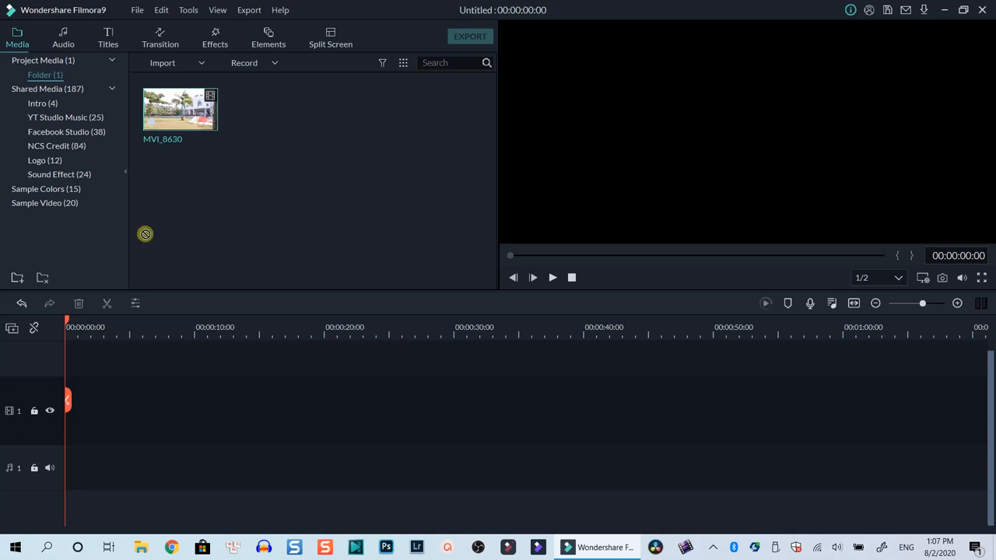
Add the MVI_8630 beach clip to video track 1, keeping 1920x1080 25fps project settings
drag(179, 109, 99, 410)
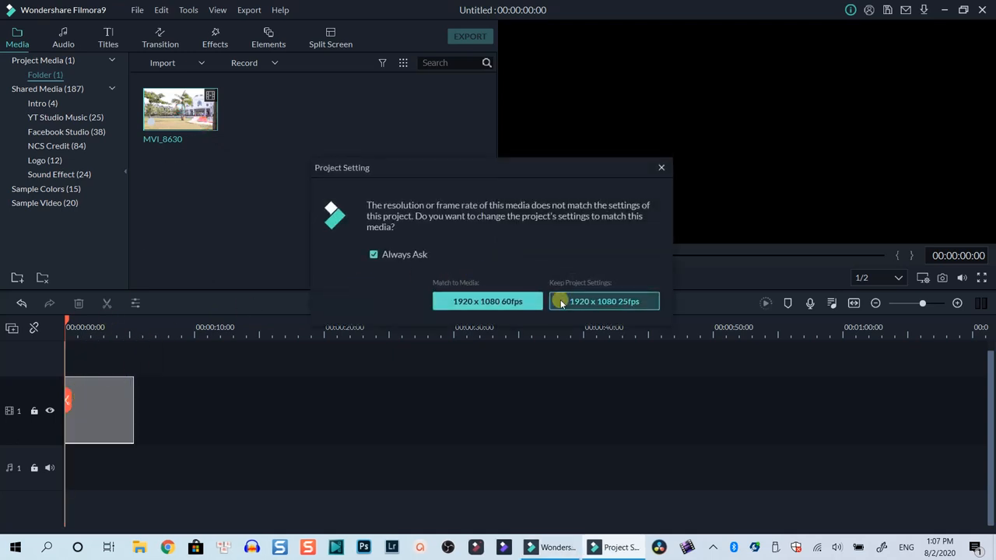
click(604, 301)
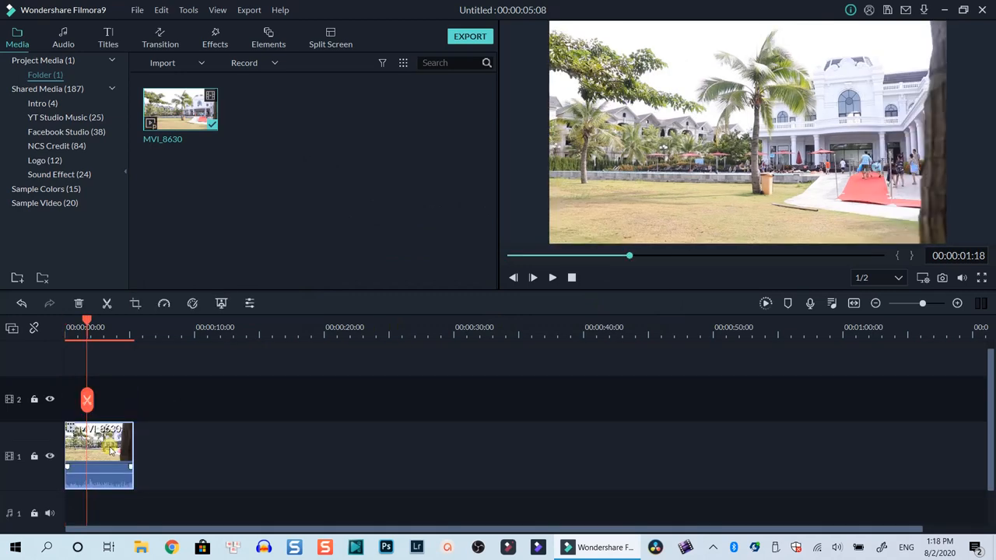
Bring up the context menu for the beach clip on track 1
right_click(99, 451)
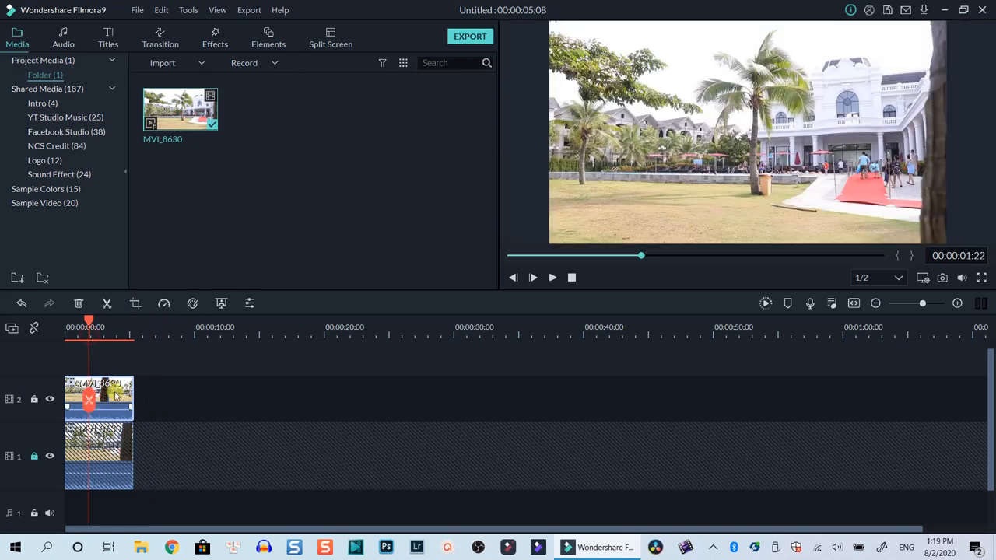
Set the track 2 clip's Compositing blending mode to Multiply
double_click(98, 397)
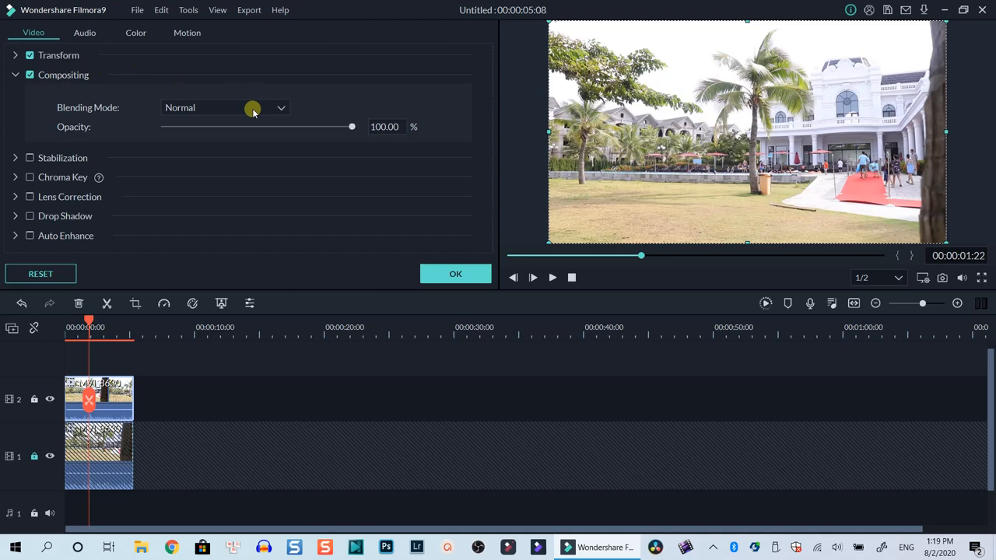
click(226, 108)
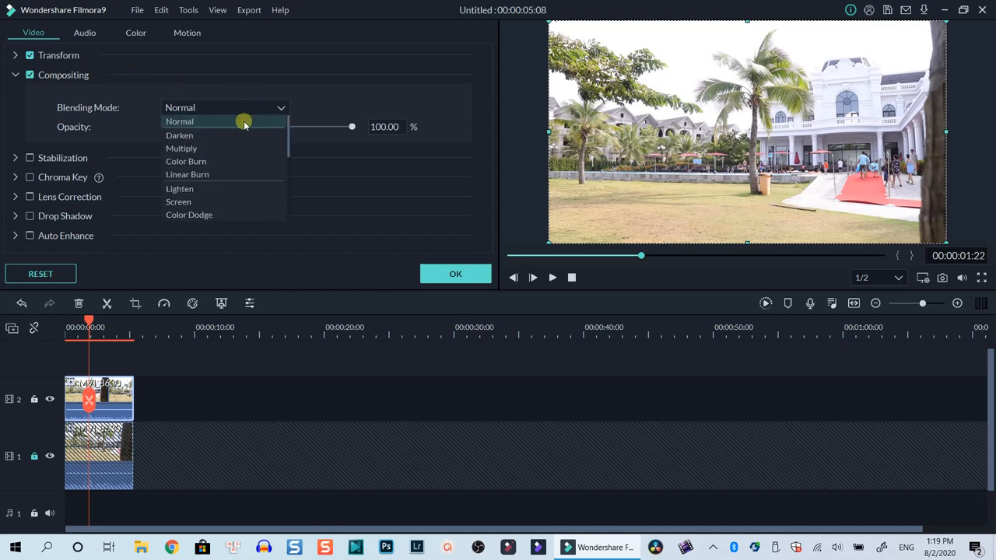
mouse_move(211, 147)
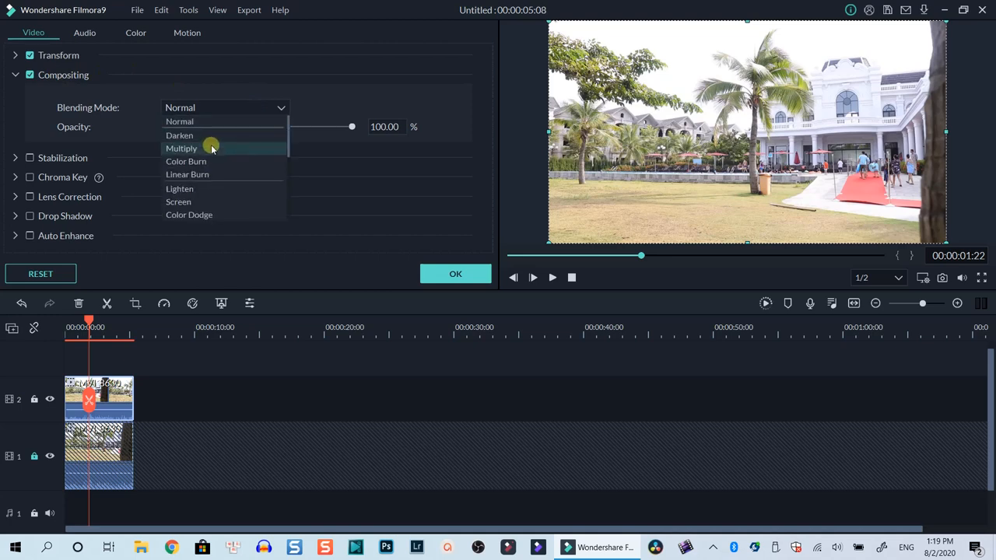
click(182, 148)
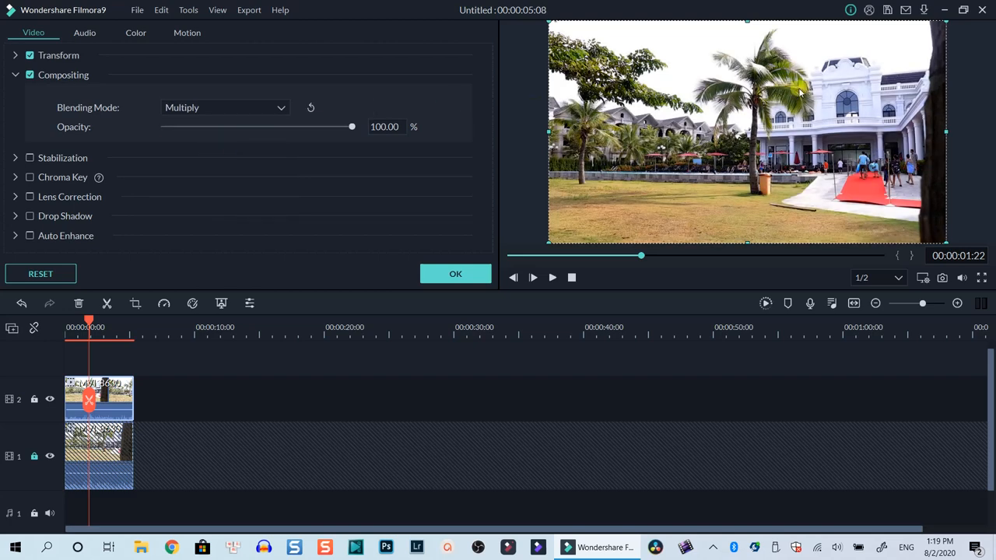
Lower the top clip's opacity to about 75% and confirm the clip settings with OK
drag(352, 127, 328, 127)
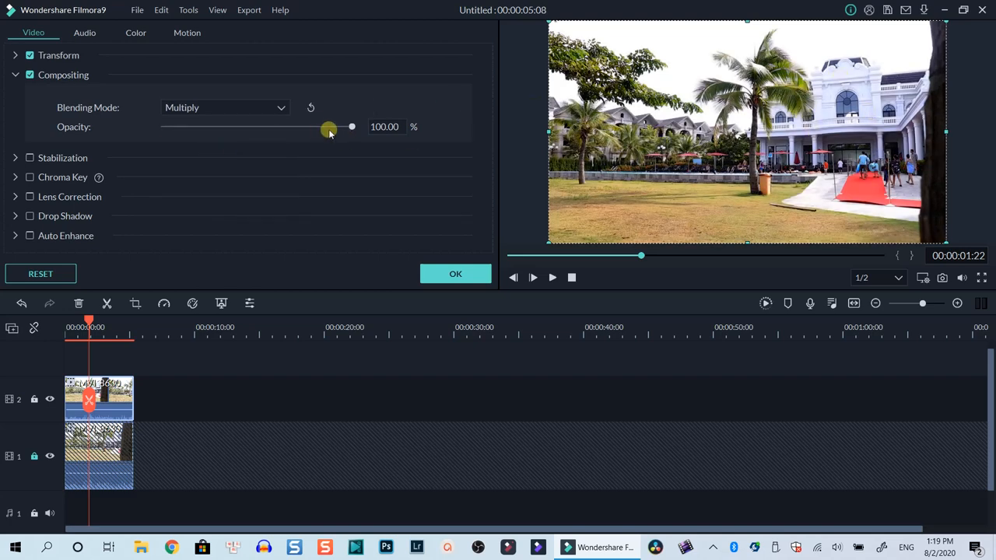
drag(351, 127, 316, 127)
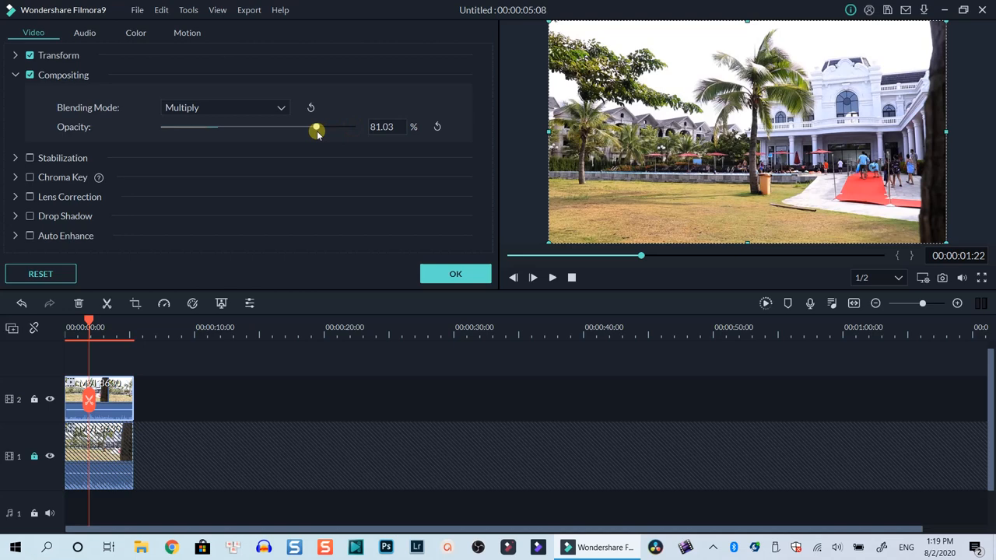
drag(317, 127, 305, 127)
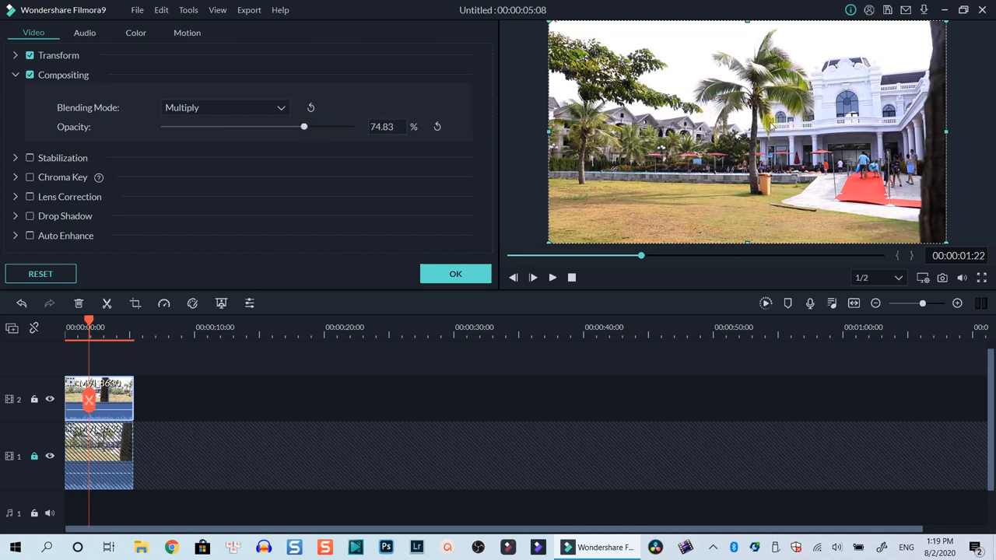
click(455, 274)
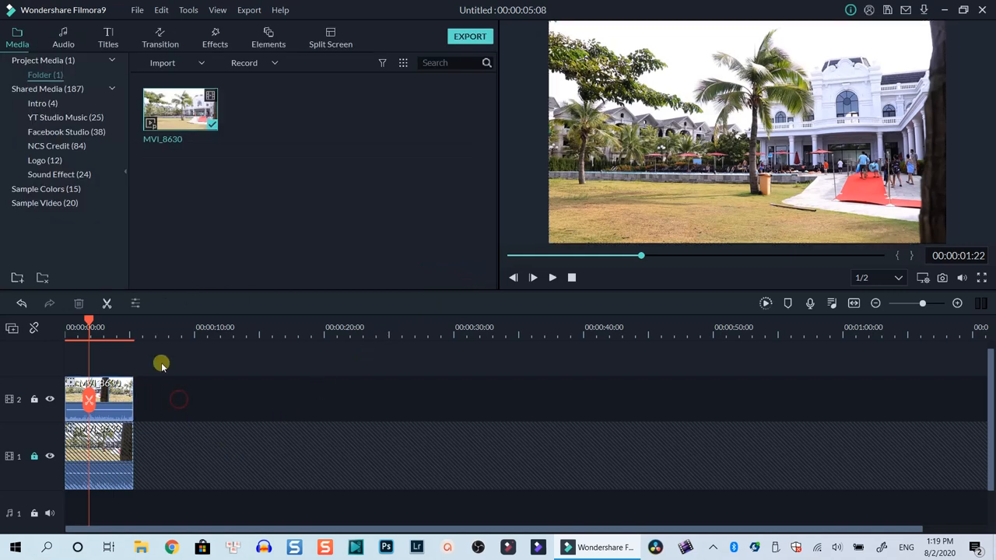
Name the MP4 export 'Fixed Overexpose' and confirm its 1920x1080, 24 fps settings
click(470, 36)
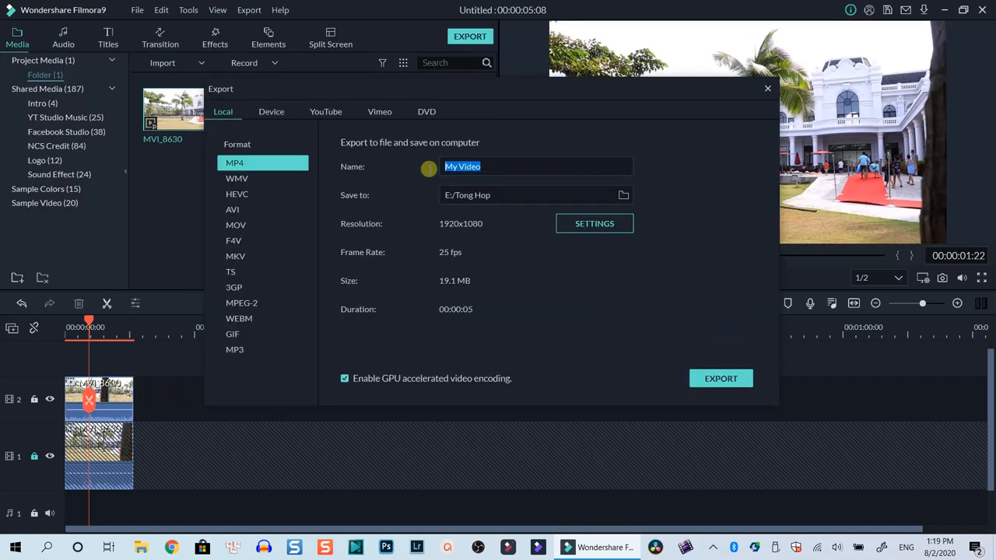
text(Fixed Overexpos)
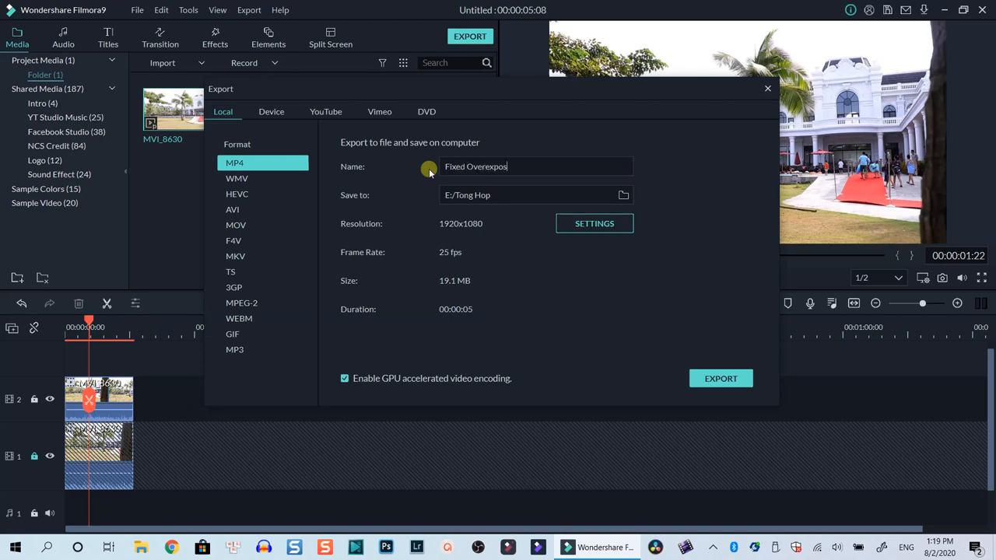
click(594, 223)
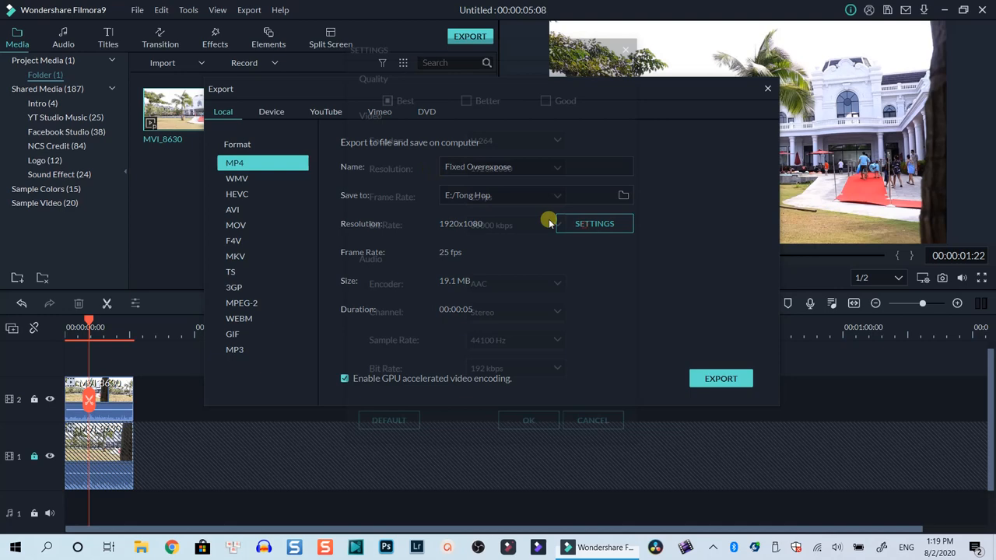
click(593, 224)
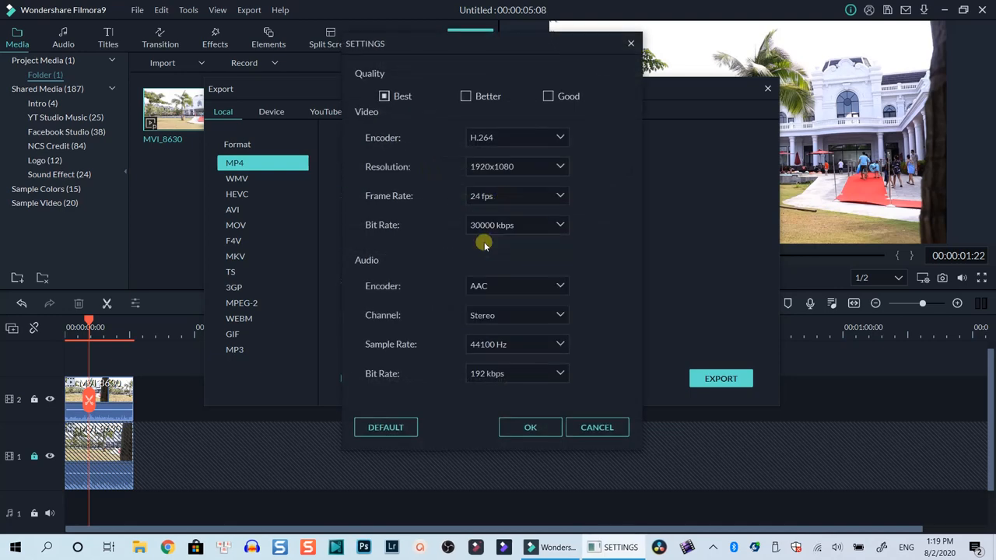
click(530, 426)
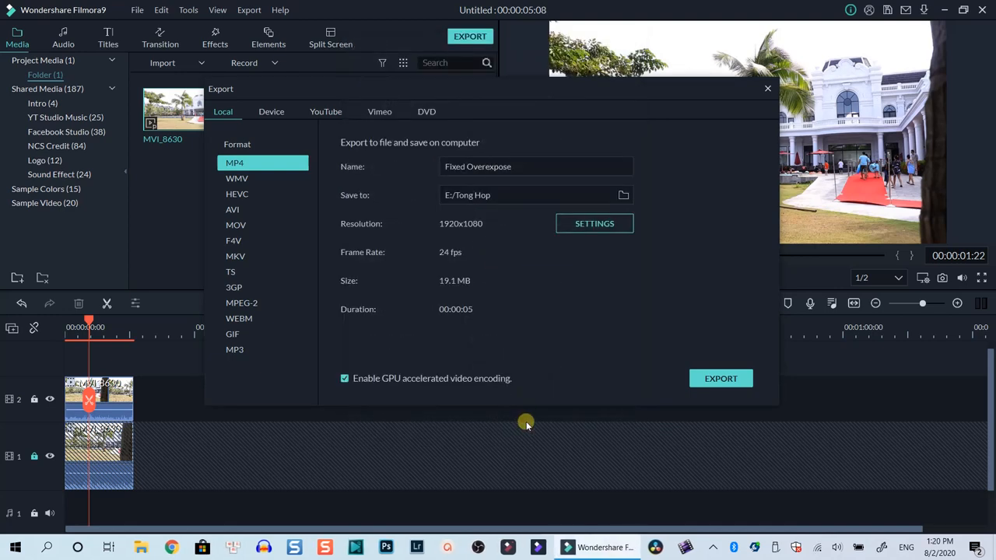